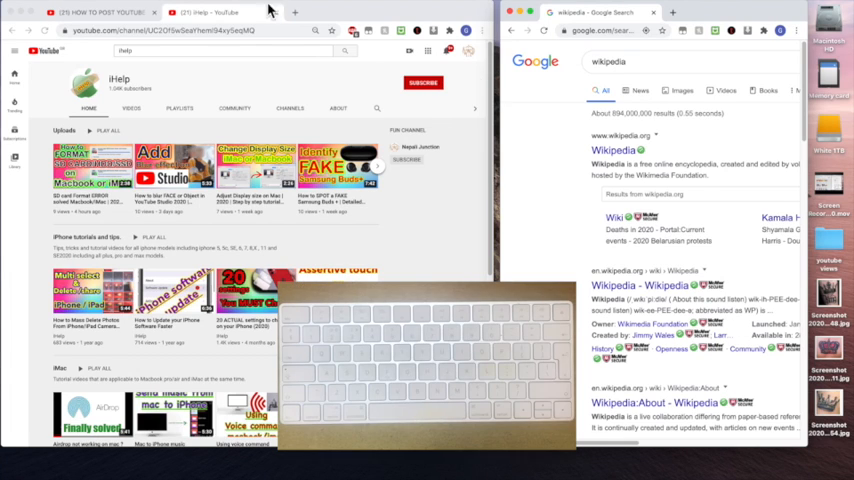
{"action": "mouse_move", "coordinate": [244, 210]}
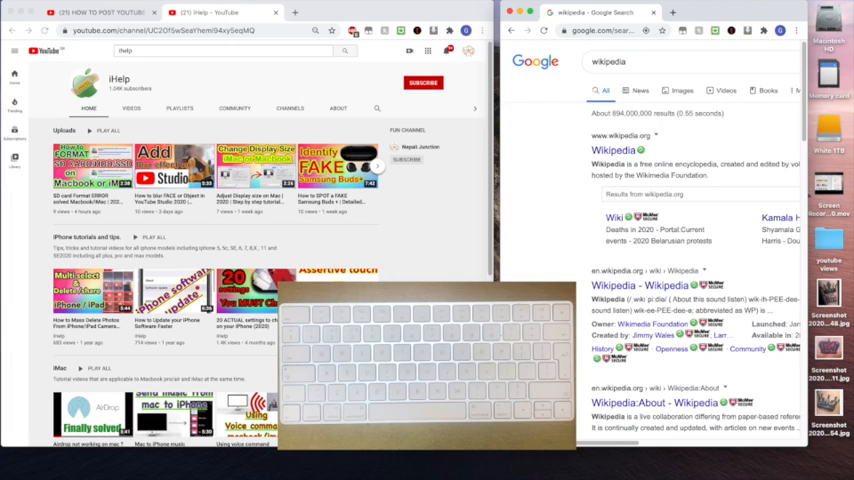
{"action": "mouse_move", "coordinate": [642, 360]}
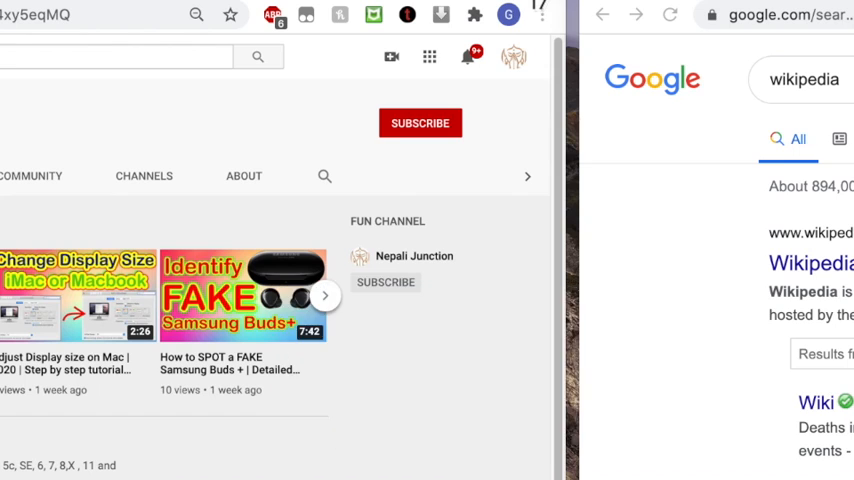
{"action": "mouse_move", "coordinate": [416, 380]}
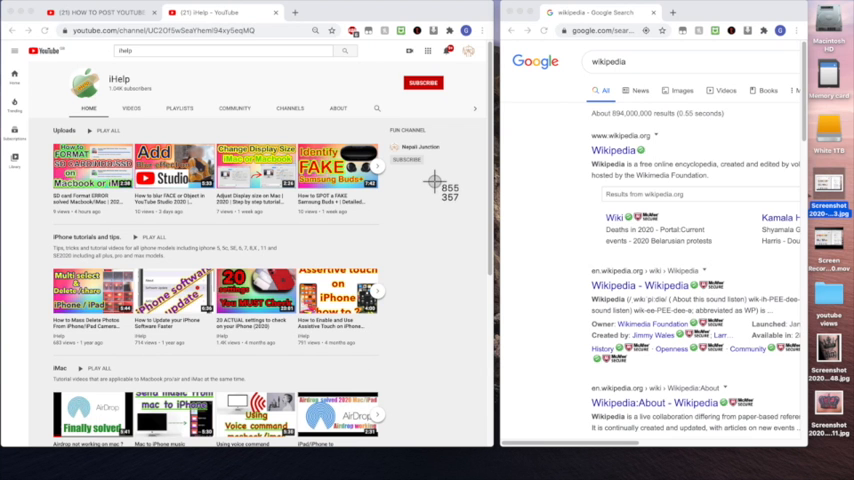
{"action": "mouse_move", "coordinate": [452, 176]}
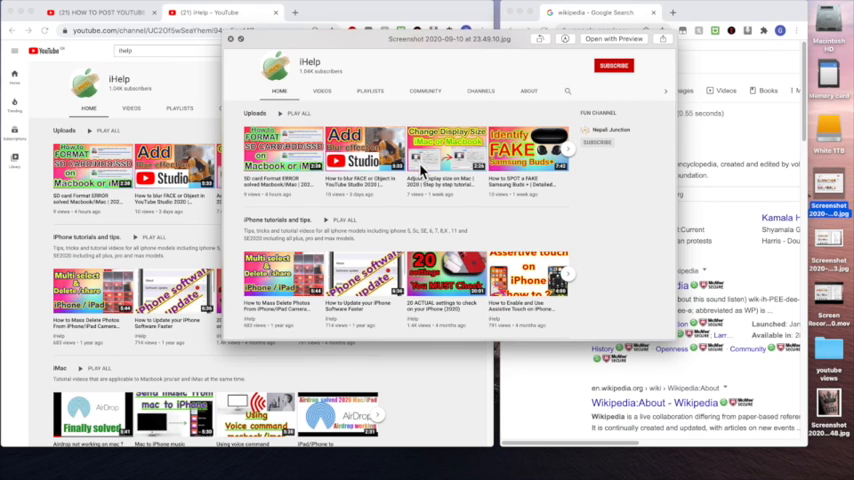
{"action": "mouse_move", "coordinate": [12, 268]}
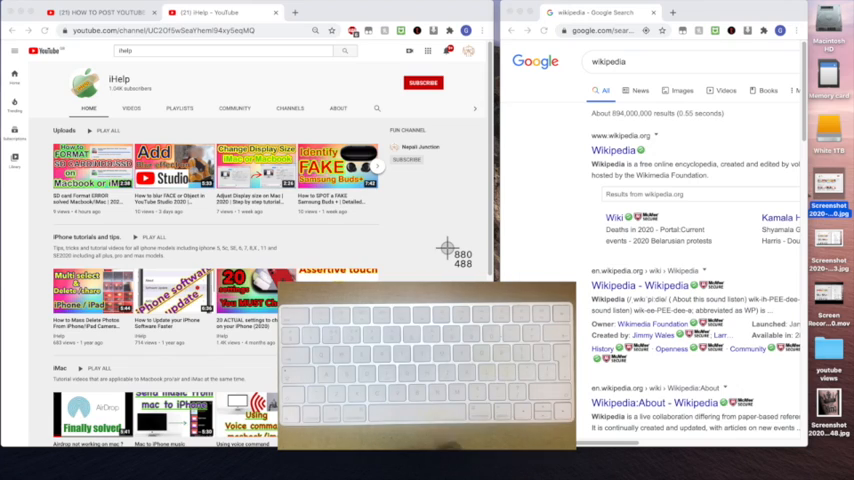
Step: Switch to window-capture mode and capture the Google search window to the desktop
{"action": "key", "text": "space"}
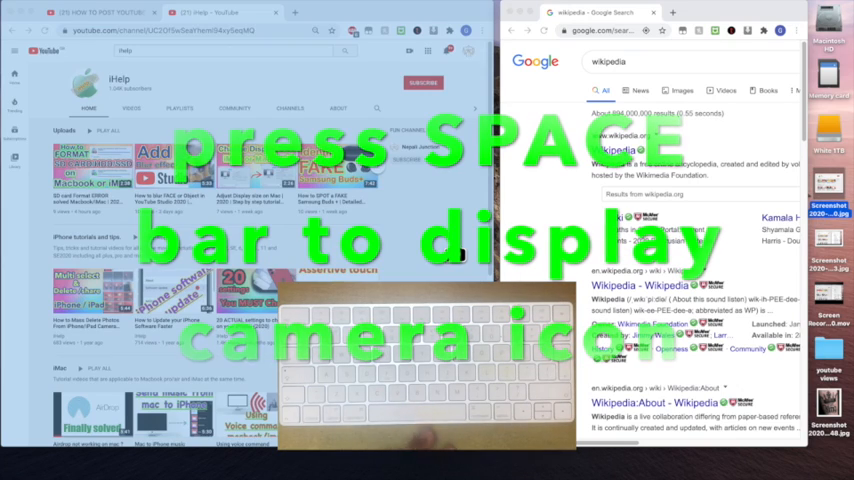
{"action": "key", "text": "space"}
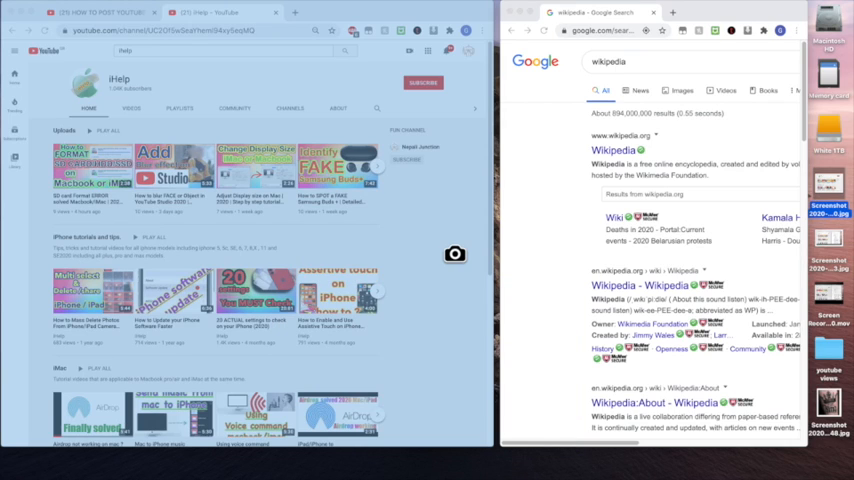
{"action": "mouse_move", "coordinate": [266, 162]}
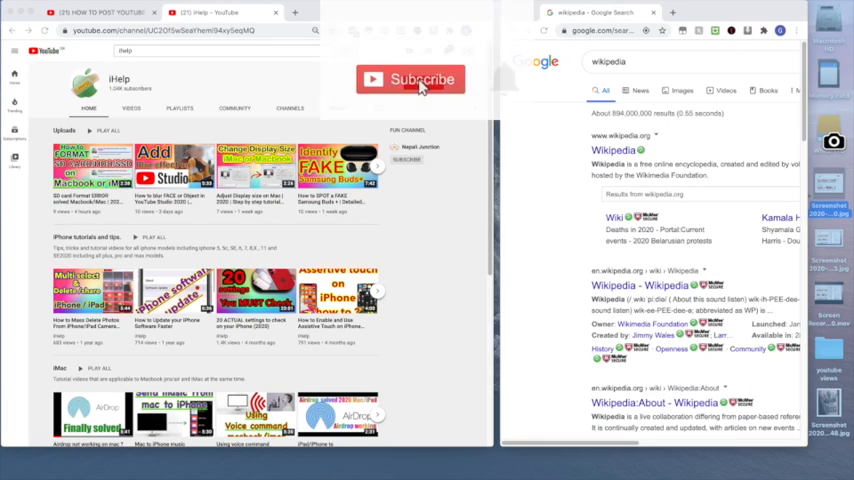
{"action": "left_click", "coordinate": [412, 80]}
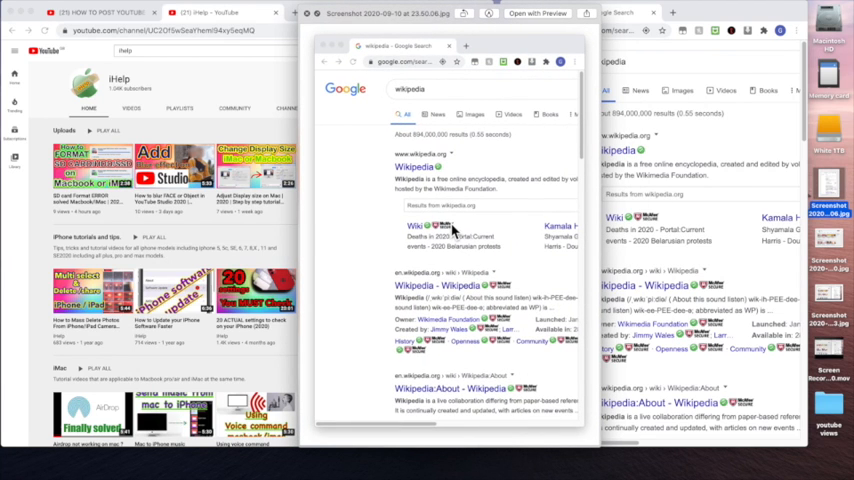
{"action": "mouse_move", "coordinate": [436, 170]}
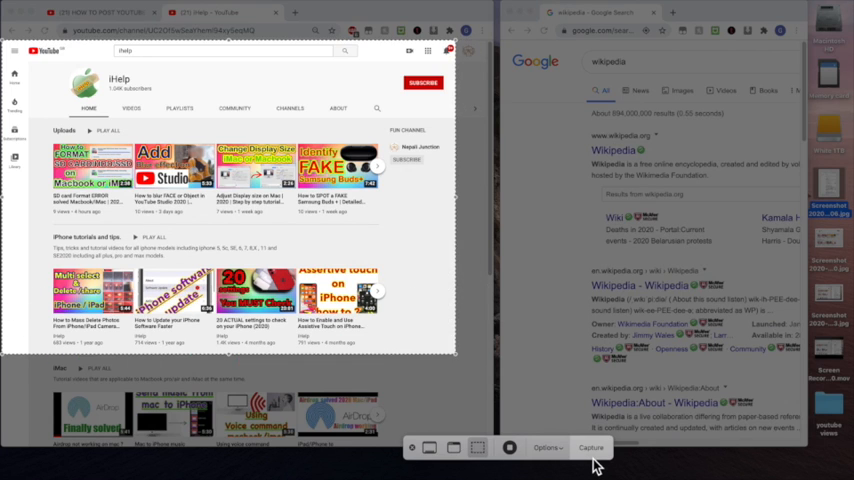
Step: Capture the YouTube channel window via Capture Selected Window
{"action": "left_click", "coordinate": [592, 448]}
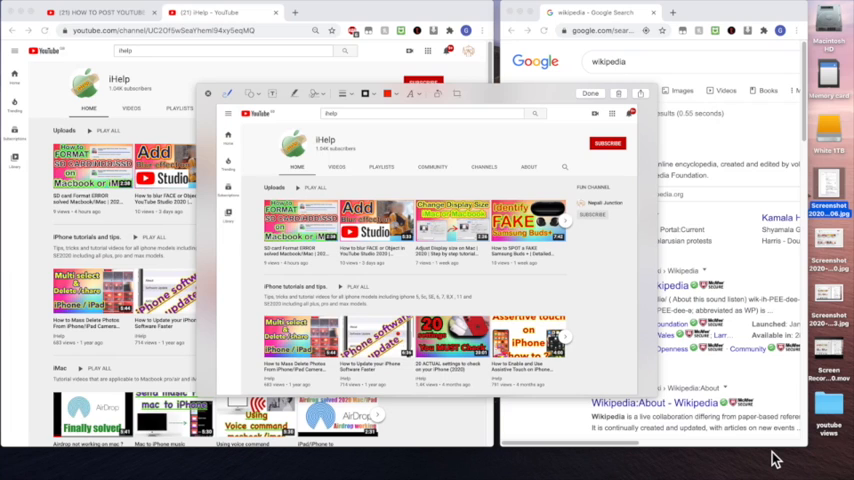
{"action": "mouse_move", "coordinate": [328, 244]}
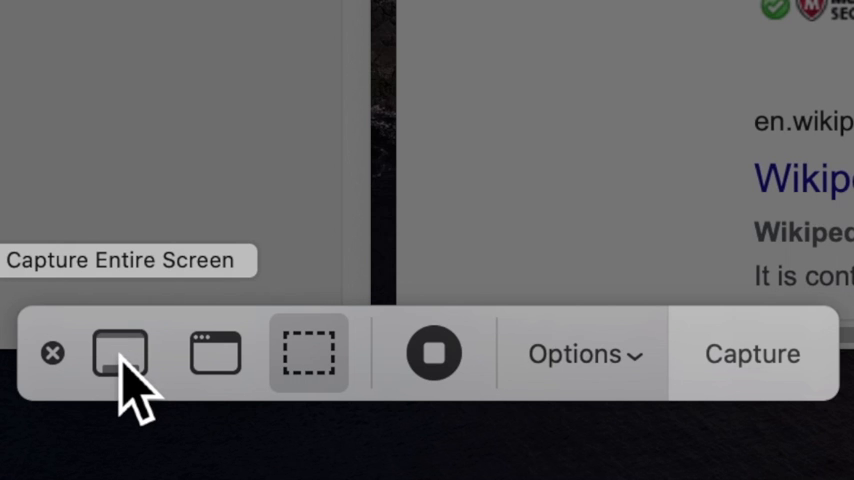
Step: Capture the entire screen showing both browser windows via Capture Entire Screen
{"action": "left_click", "coordinate": [118, 352]}
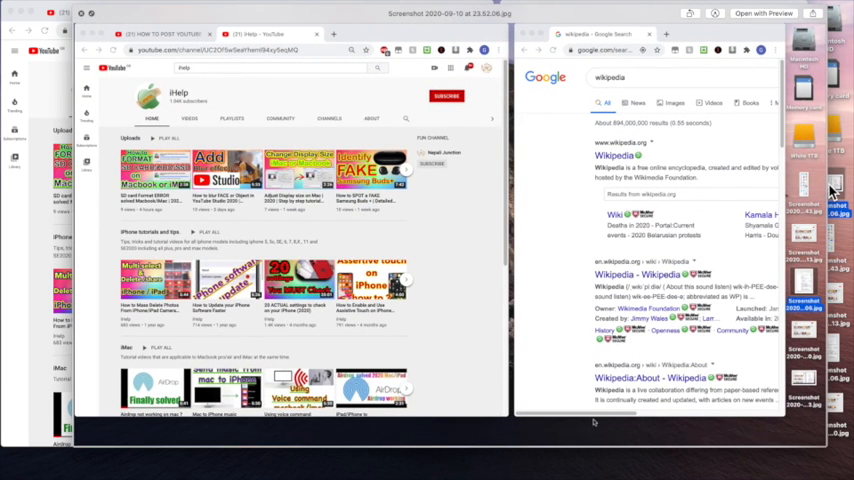
{"action": "mouse_move", "coordinate": [684, 124]}
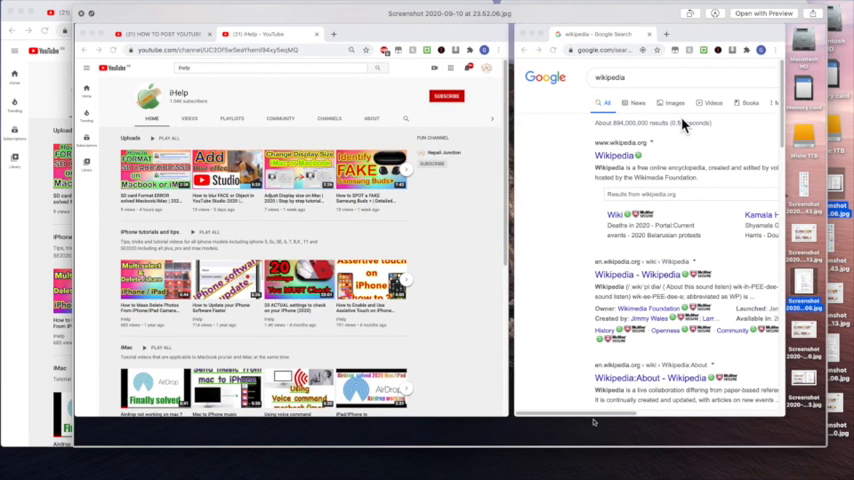